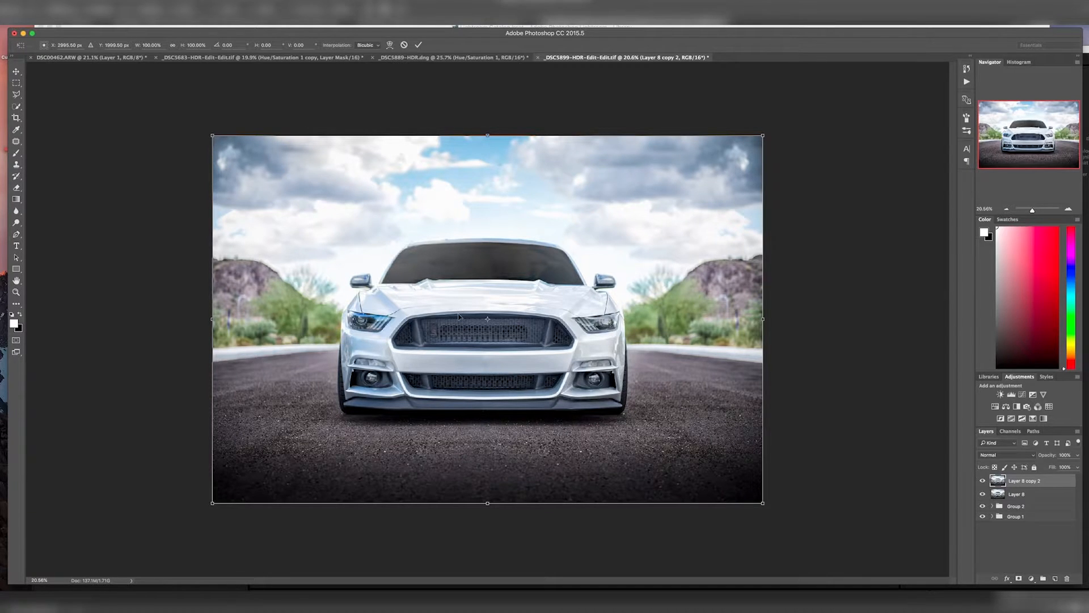
Flip the duplicated car layer vertically and apply the transform
right_click(459, 316)
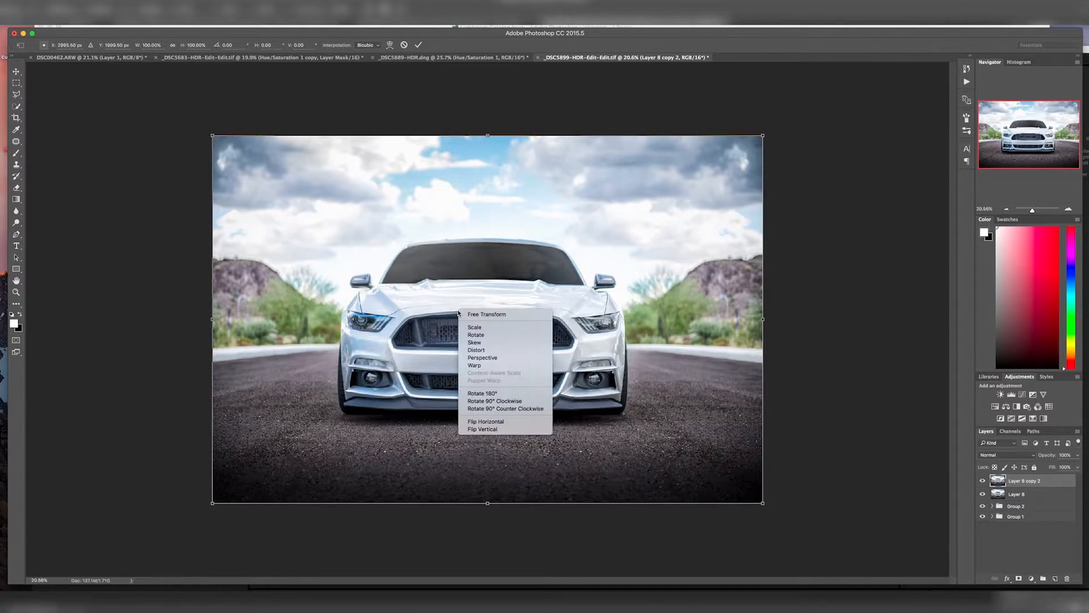
mouse_move(482, 429)
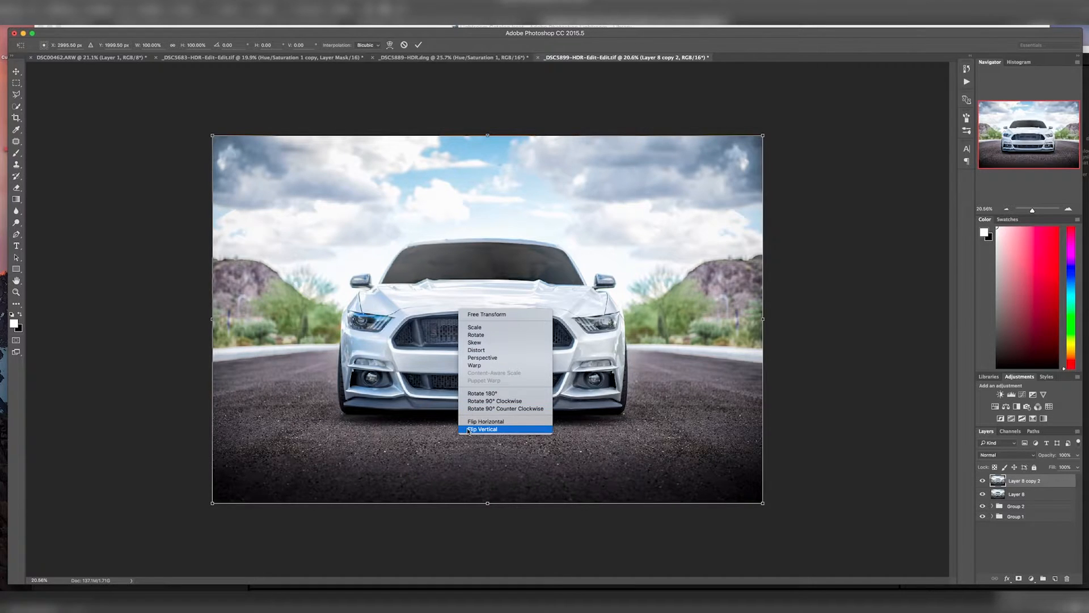
left_click(482, 429)
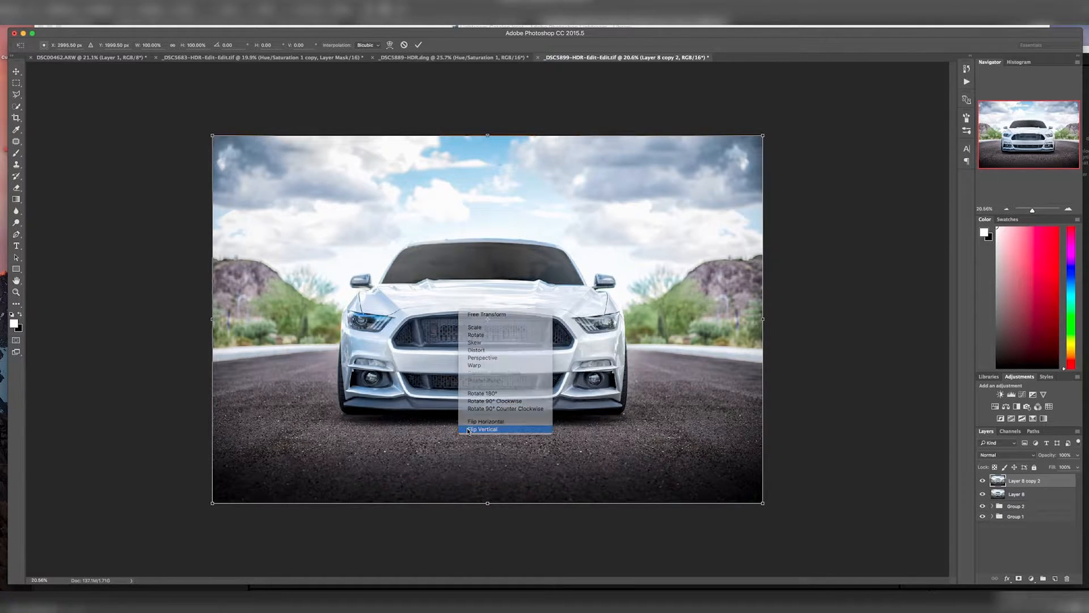
left_click(481, 428)
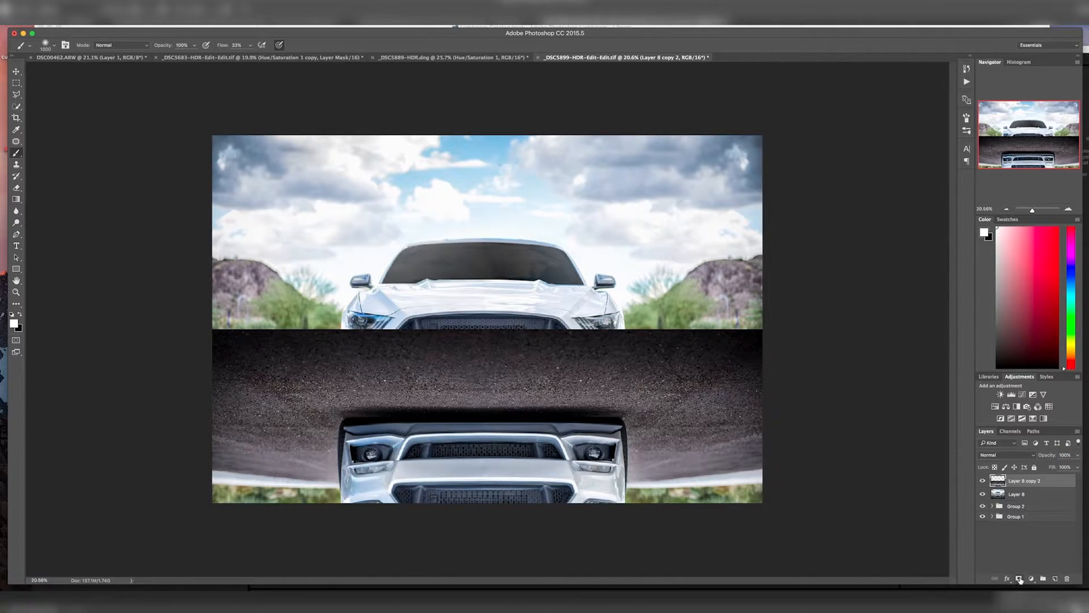
mouse_move(1020, 578)
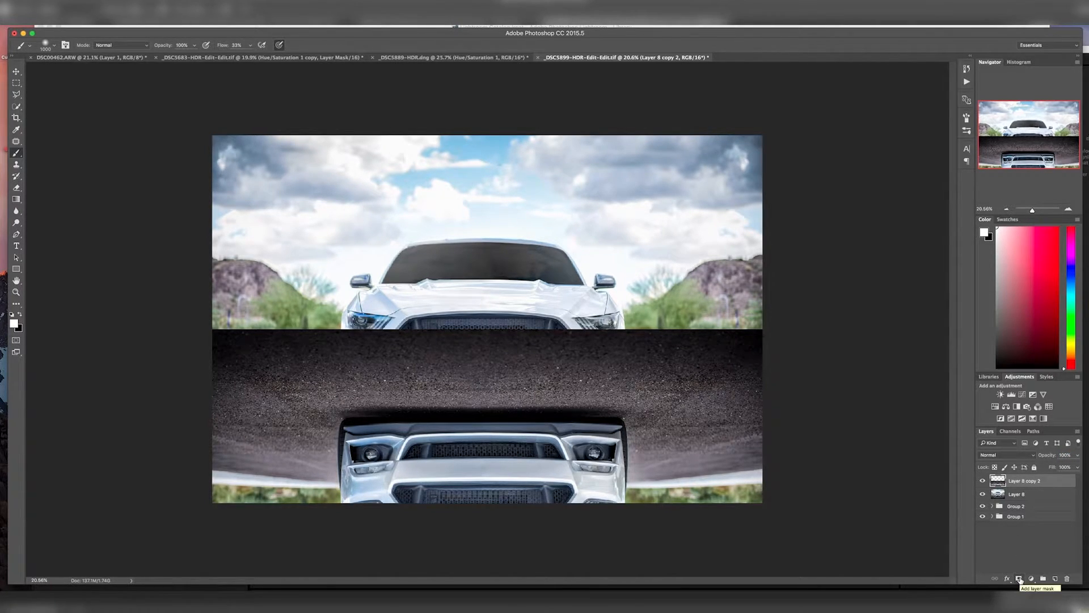
Add a layer mask to the flipped reflection layer
left_click(1031, 577)
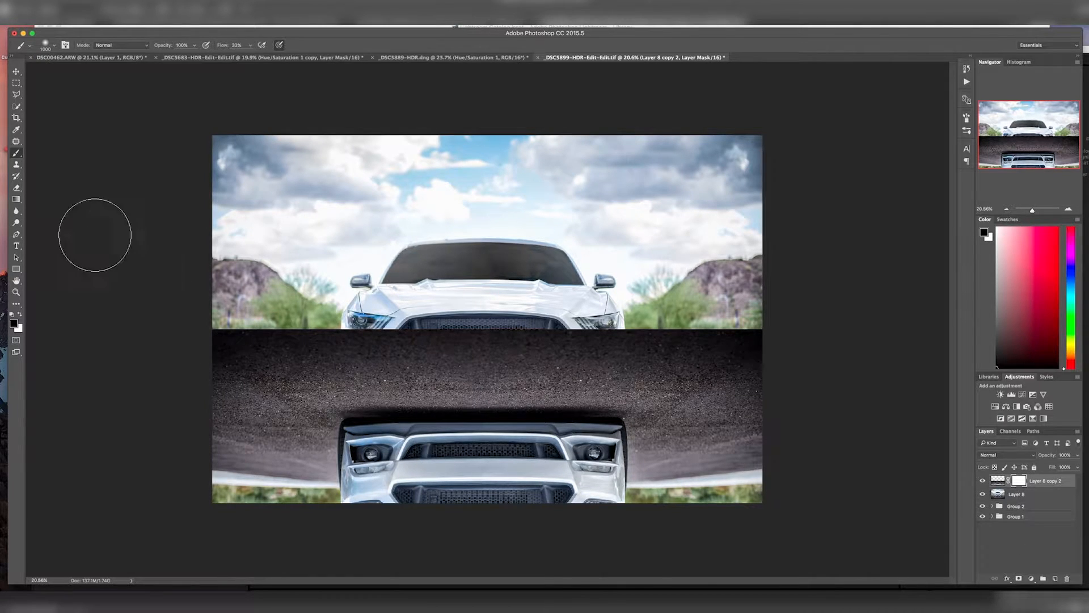
mouse_move(291, 322)
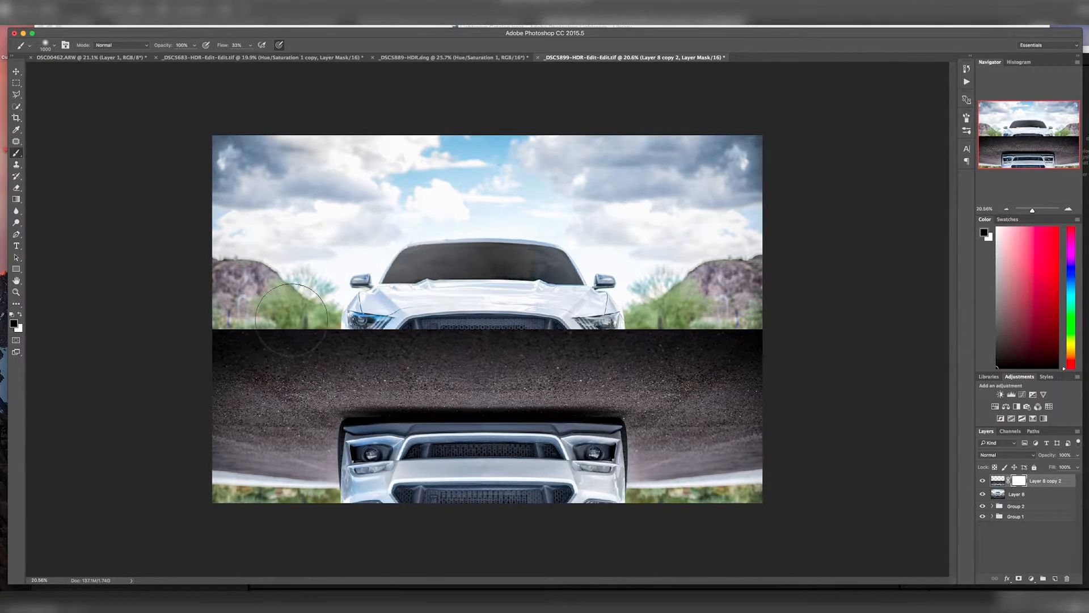
mouse_move(875, 517)
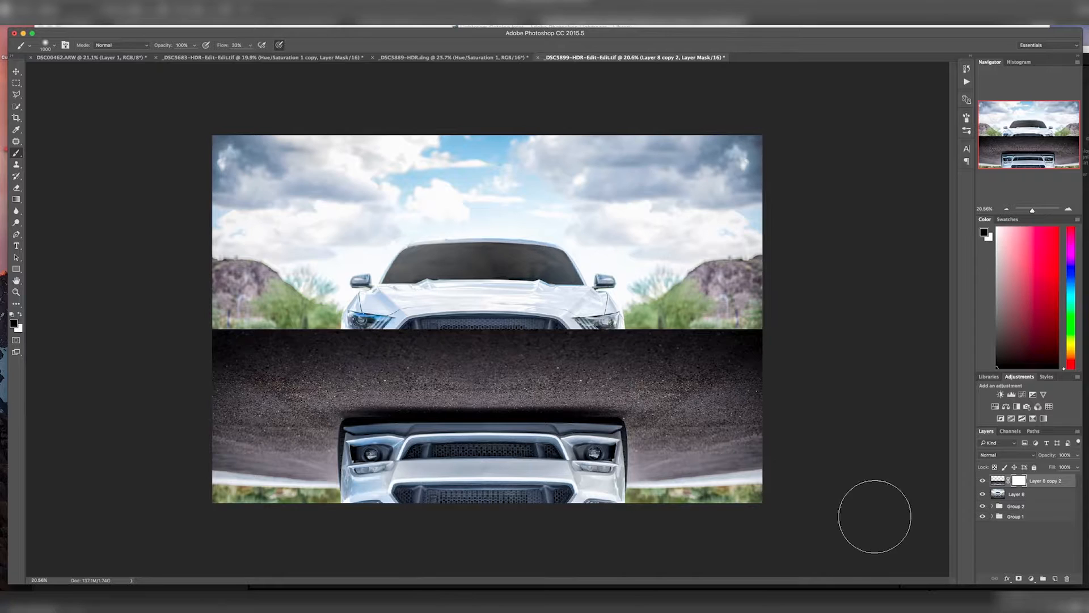
mouse_move(222, 344)
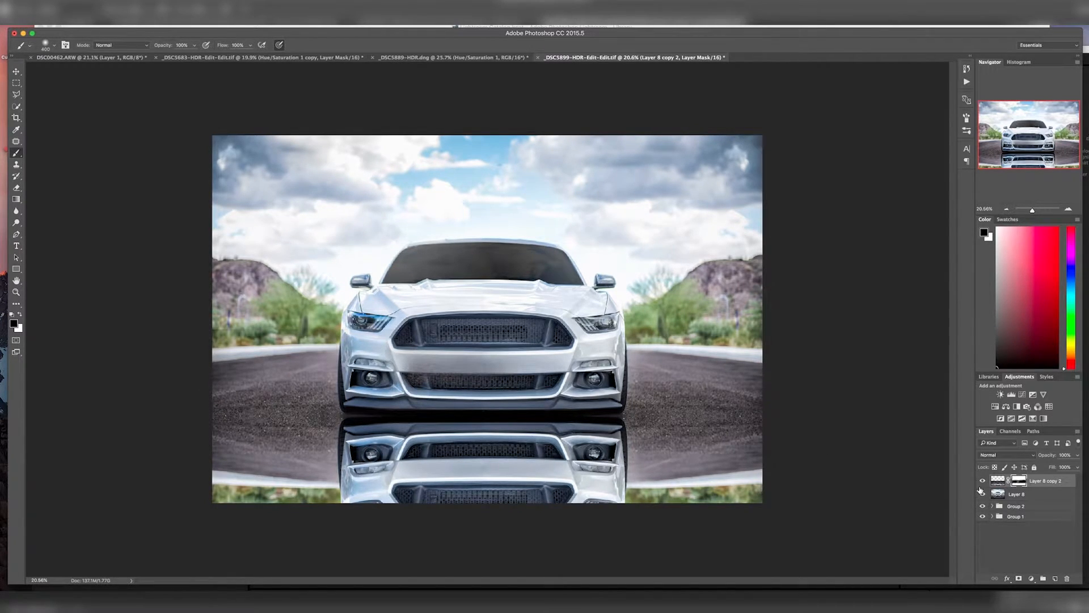
Briefly use the Move tool, then return to the Brush for masking the reflection
left_click(16, 71)
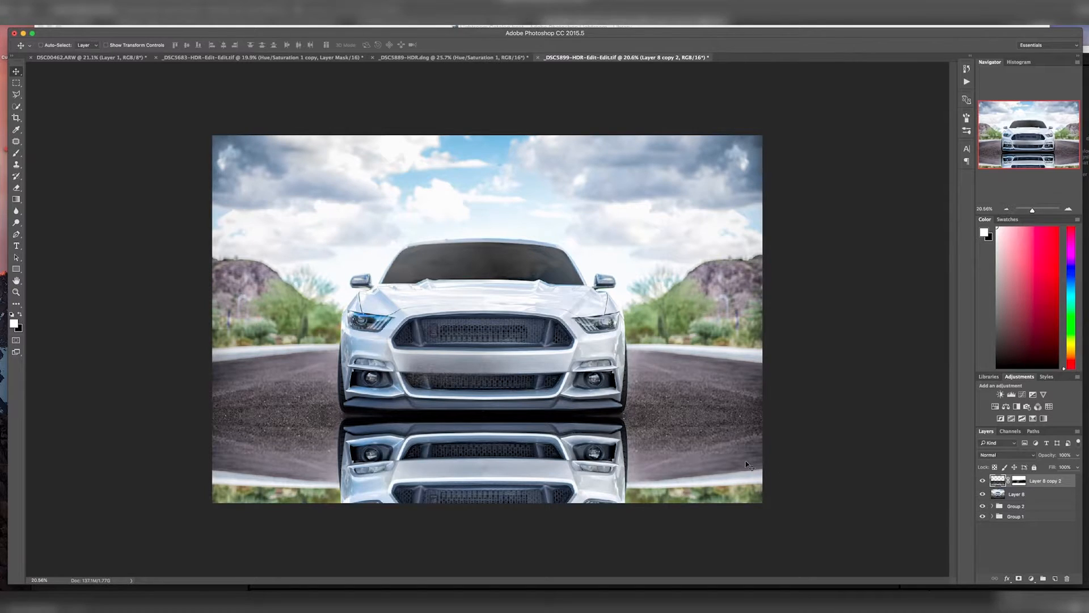
mouse_move(365, 412)
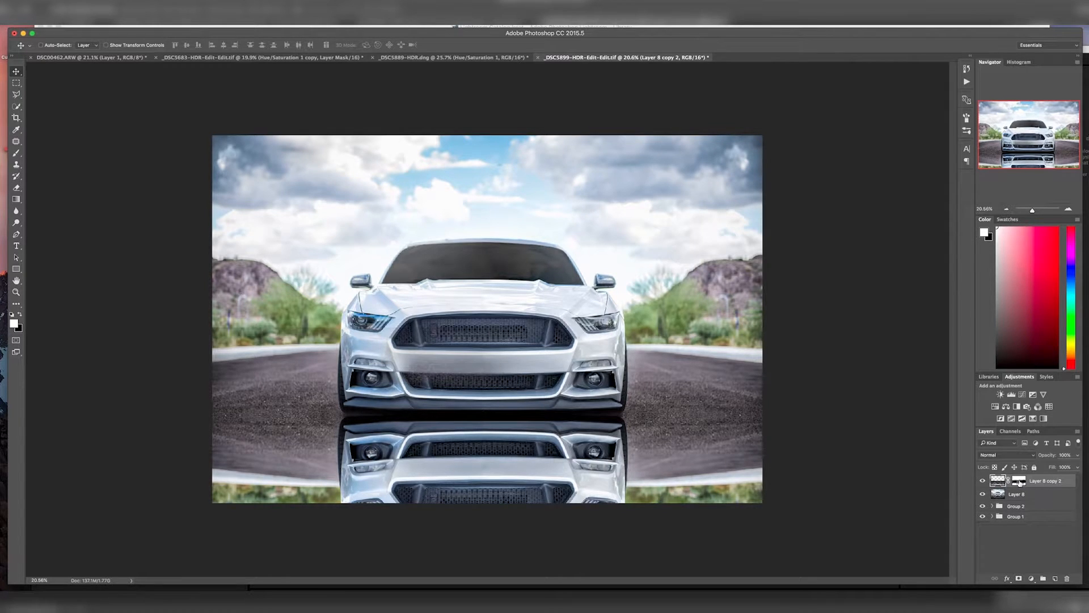
left_click(16, 164)
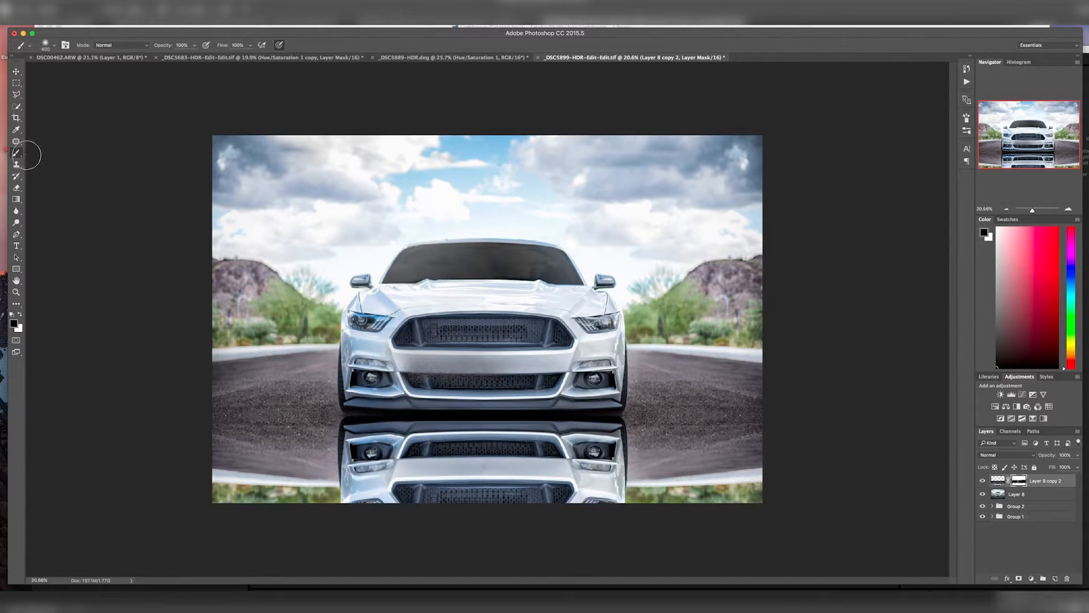
mouse_move(318, 401)
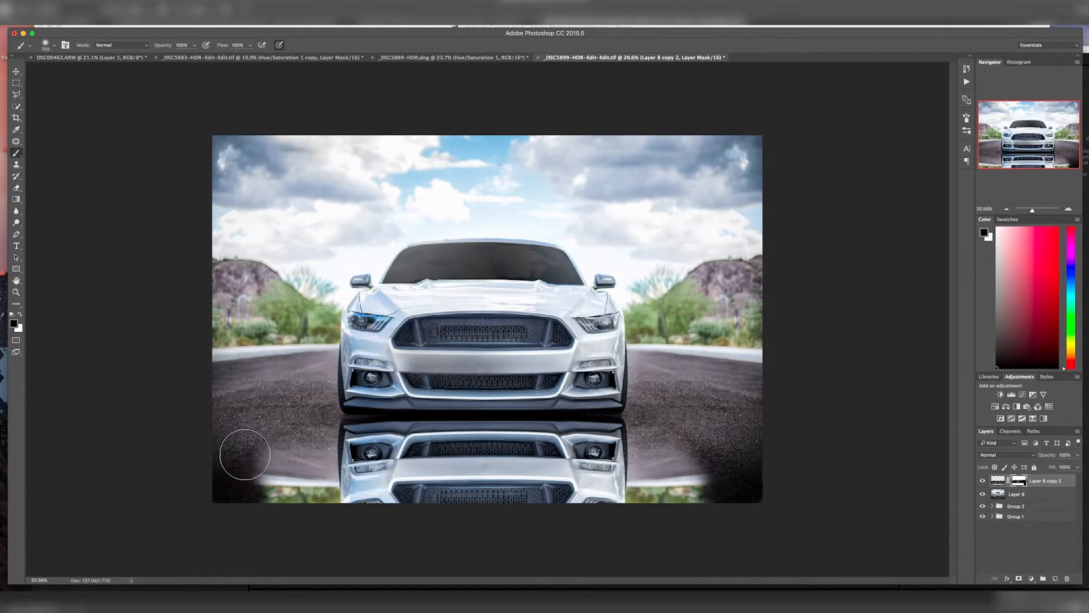
mouse_move(170, 204)
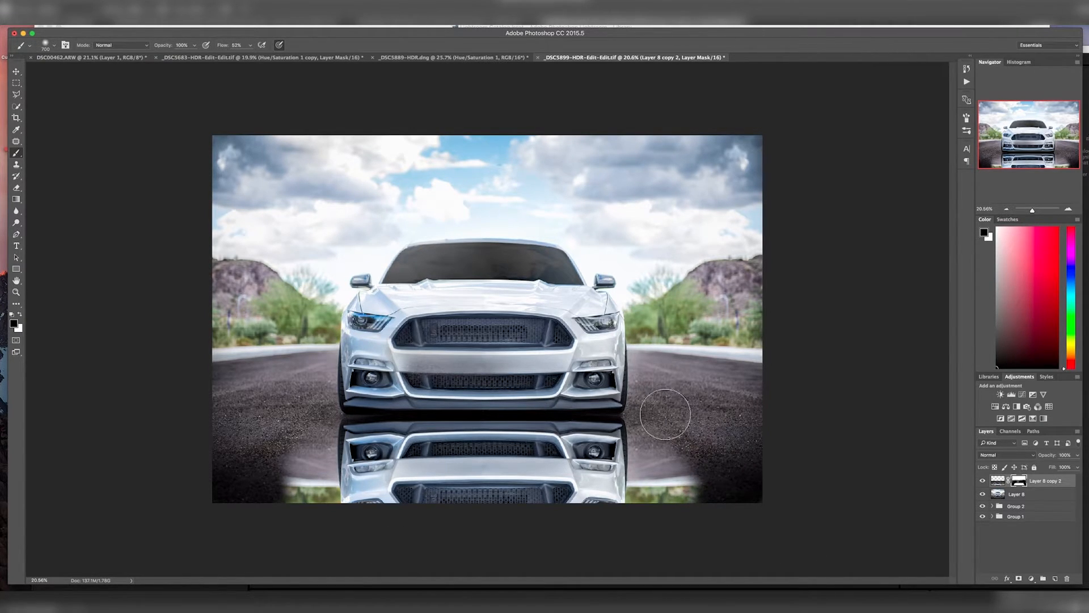
mouse_move(205, 417)
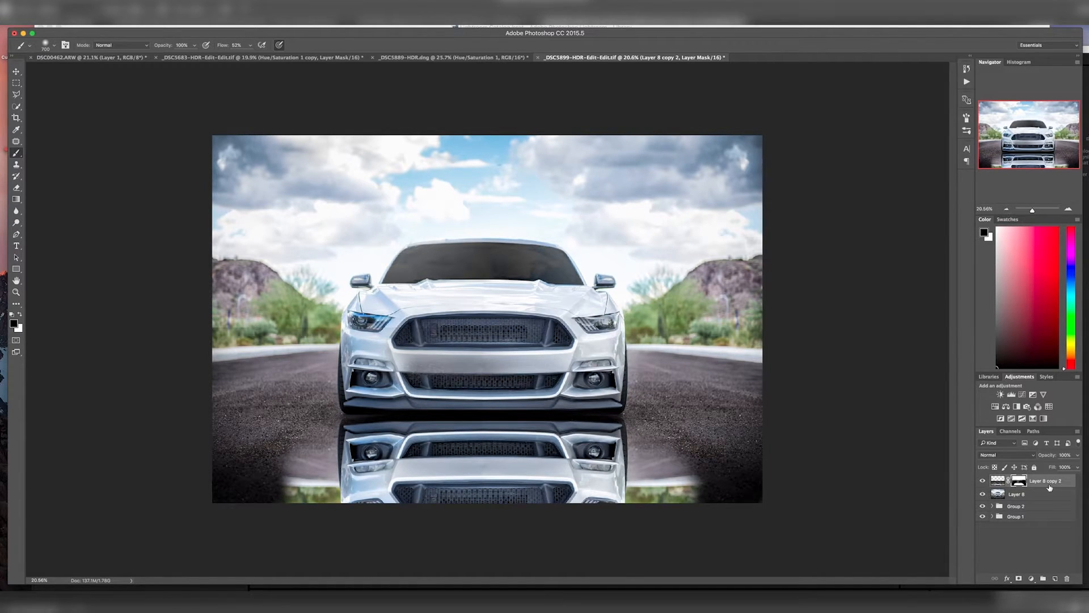
Select the reflection layer's pixels and toggle its visibility to compare
left_click(997, 480)
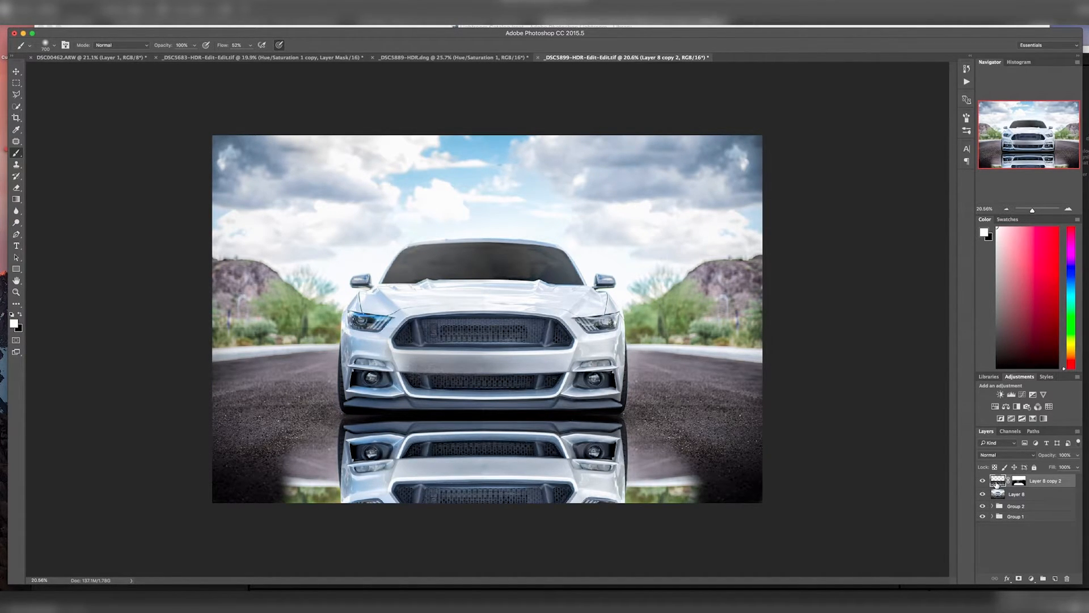
left_click(982, 480)
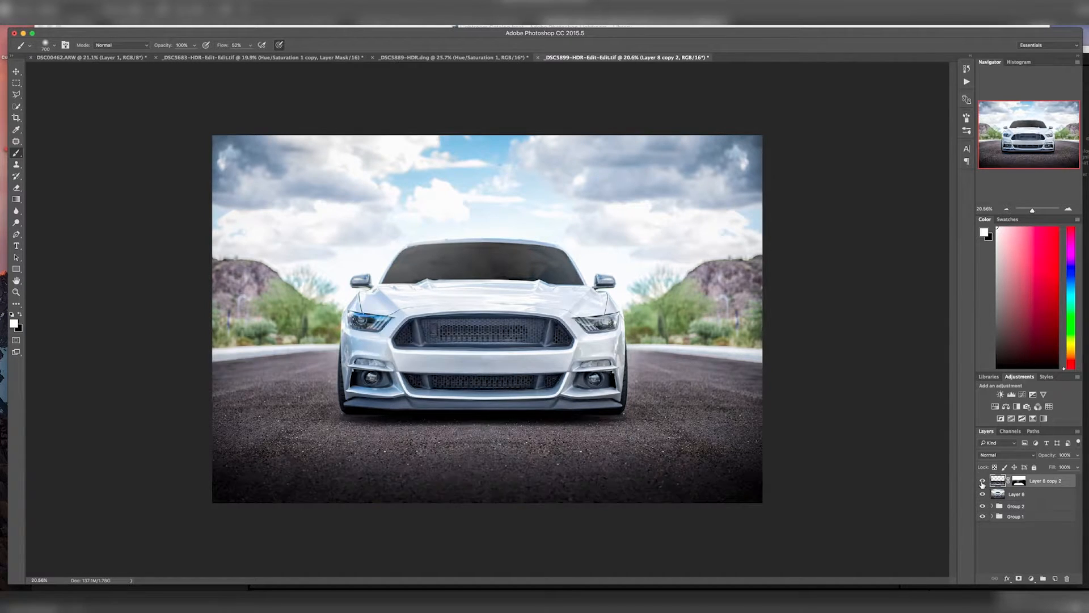
left_click(982, 480)
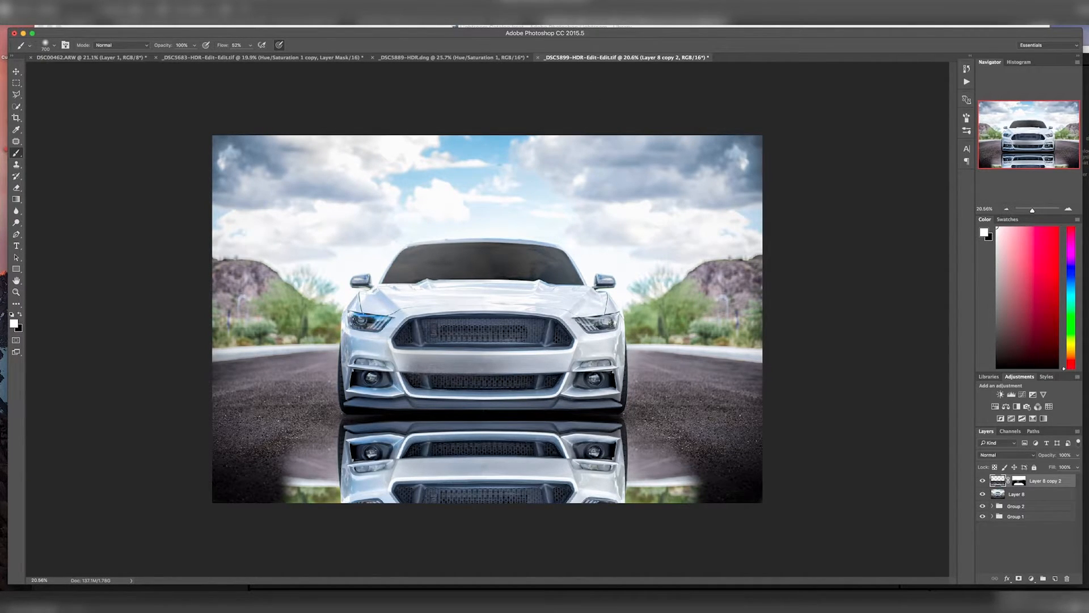
Apply a Gaussian Blur with 12-pixel radius to the reflection
left_click(211, 123)
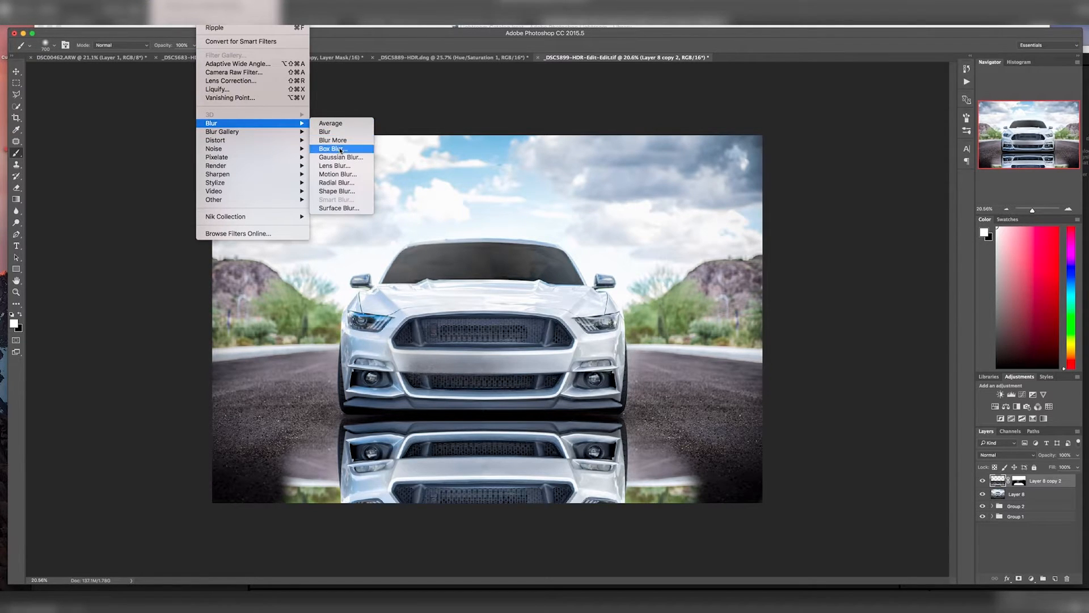
mouse_move(340, 157)
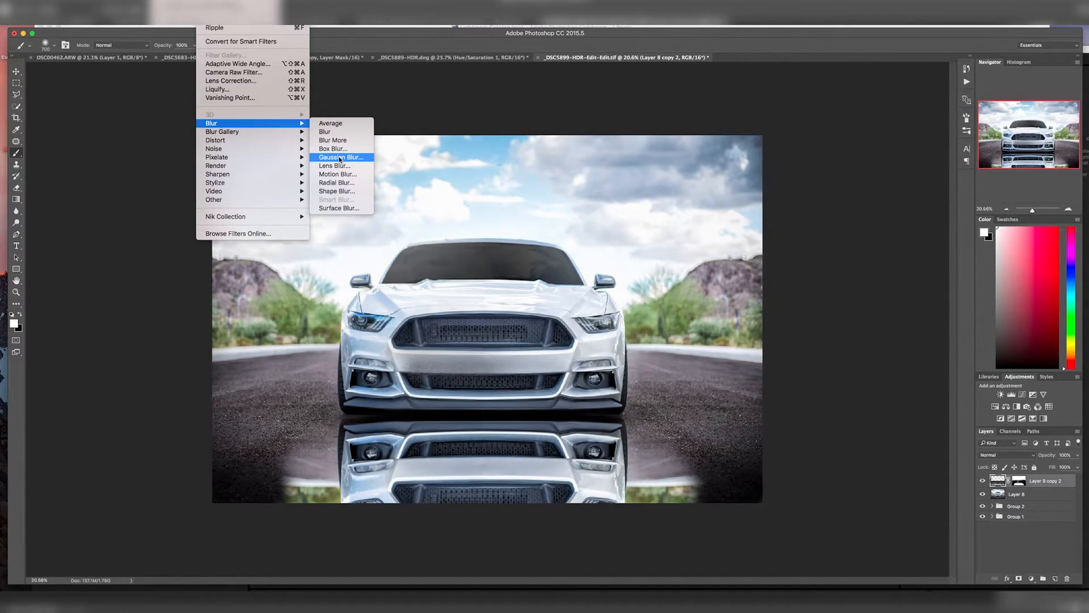
left_click(340, 157)
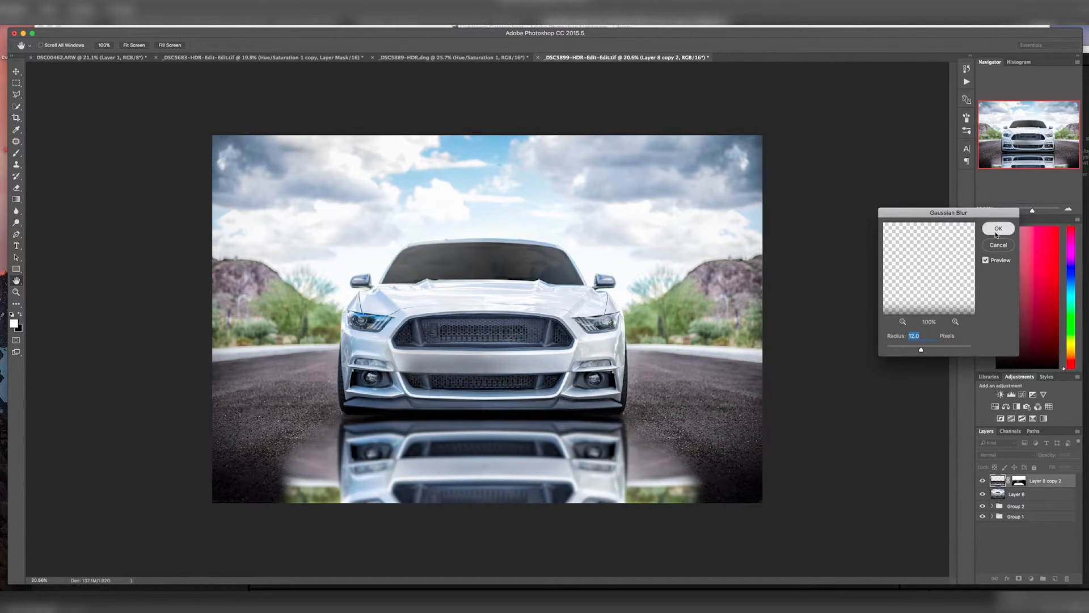
left_click(998, 228)
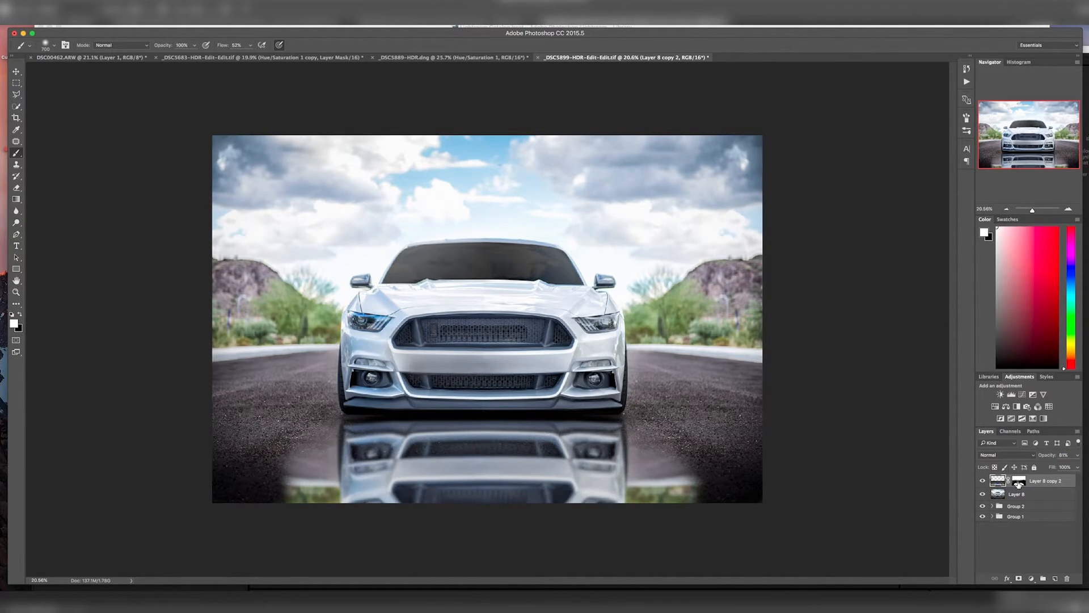
Target Layer 8 copy 2's mask and paint its edges darker
left_click(1019, 480)
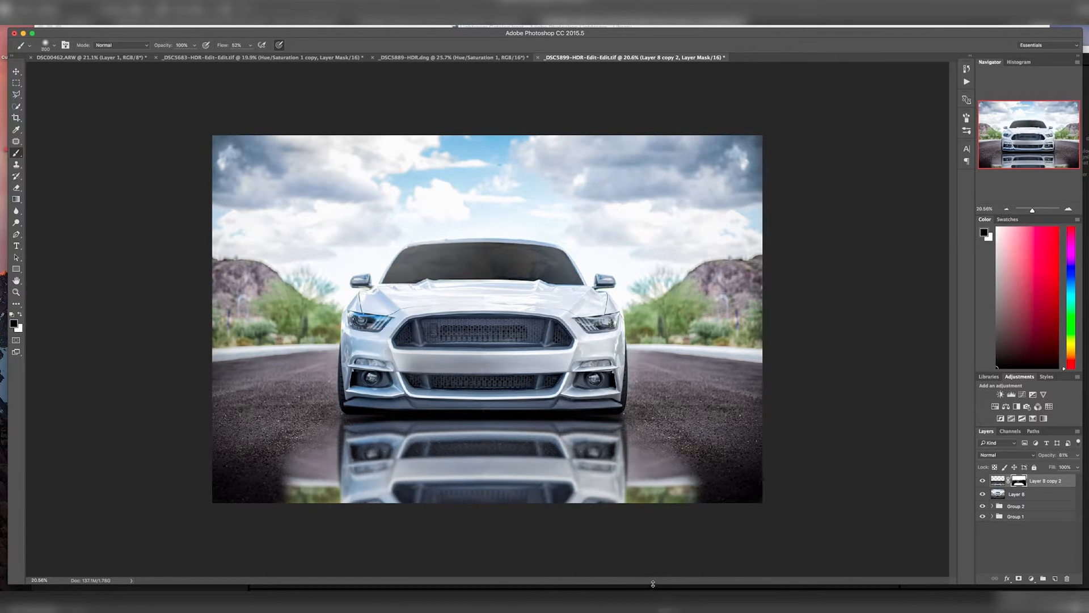
mouse_move(610, 544)
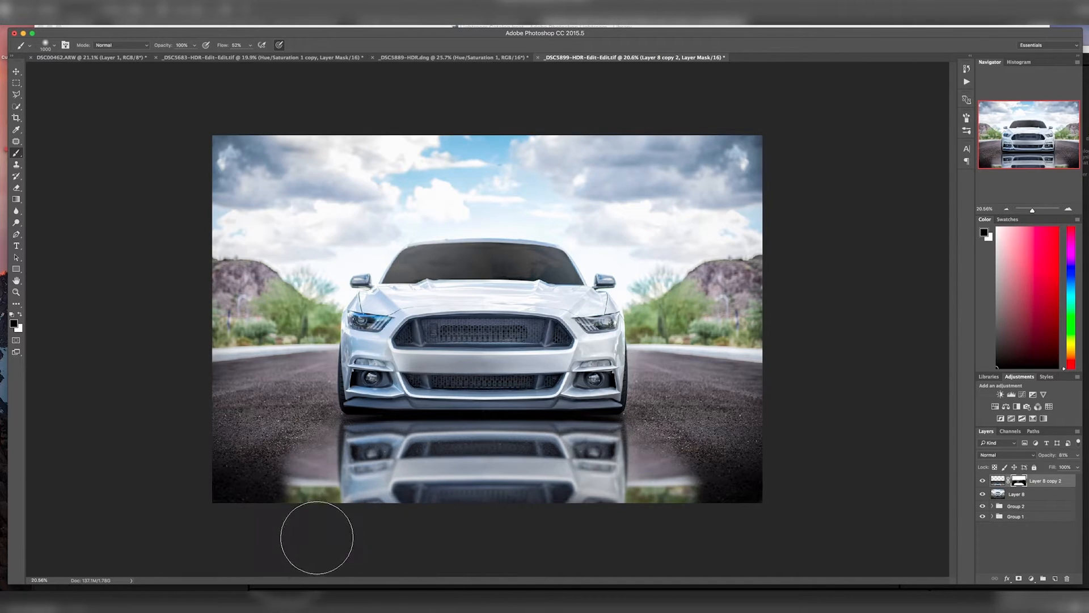
mouse_move(715, 526)
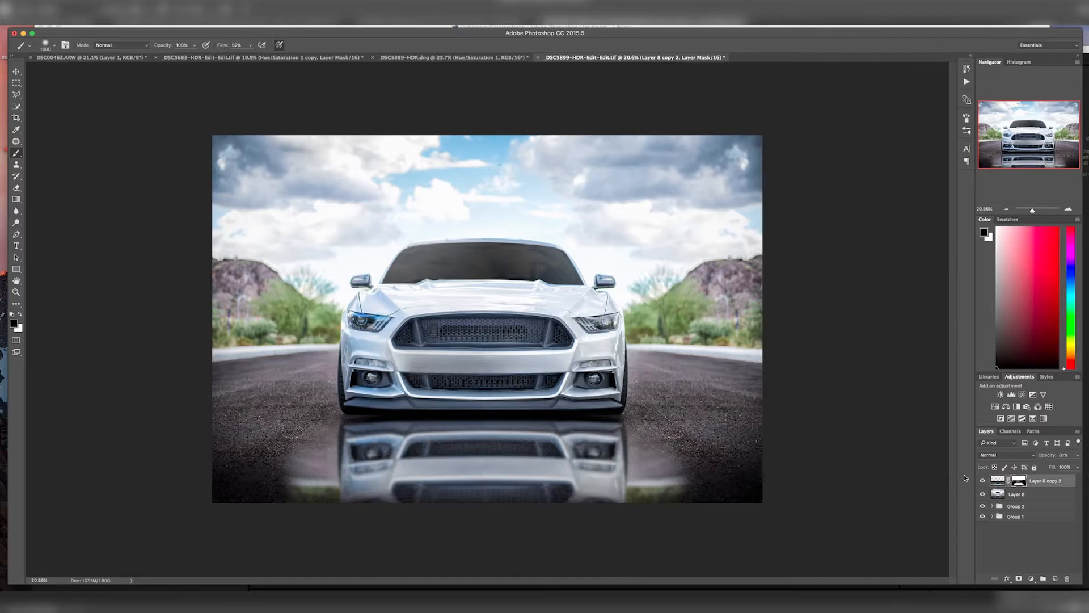
left_click(982, 480)
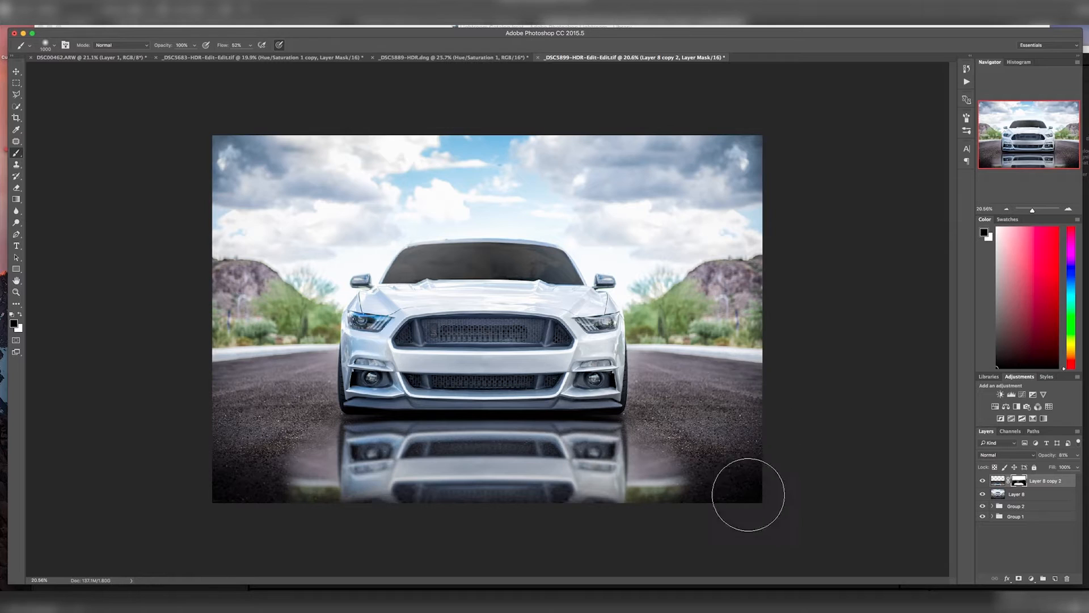
mouse_move(937, 524)
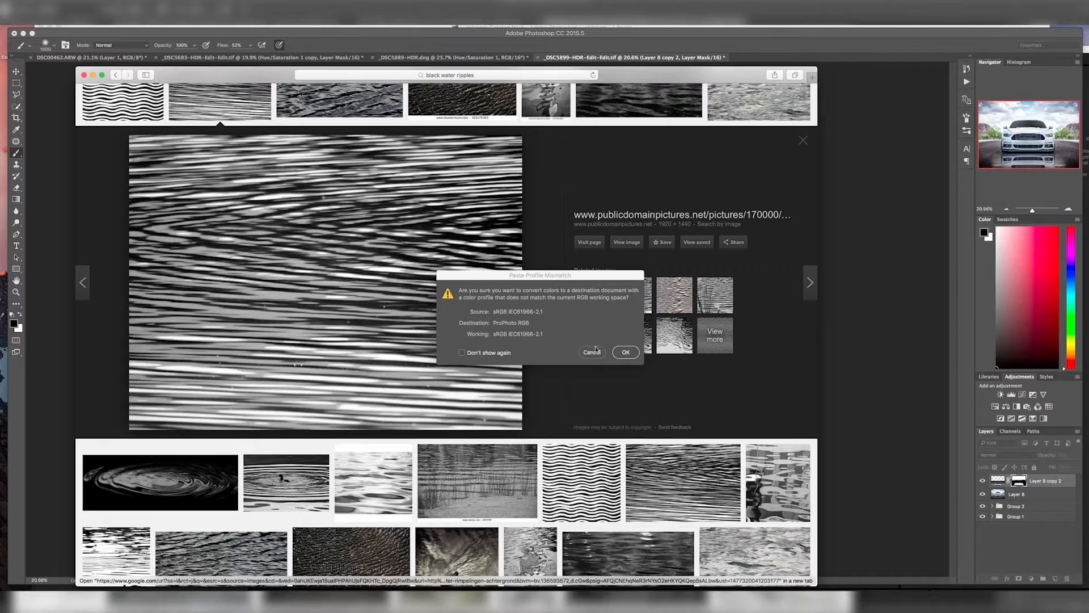
Confirm the Paste Profile Mismatch to paste the water ripple image
left_click(625, 352)
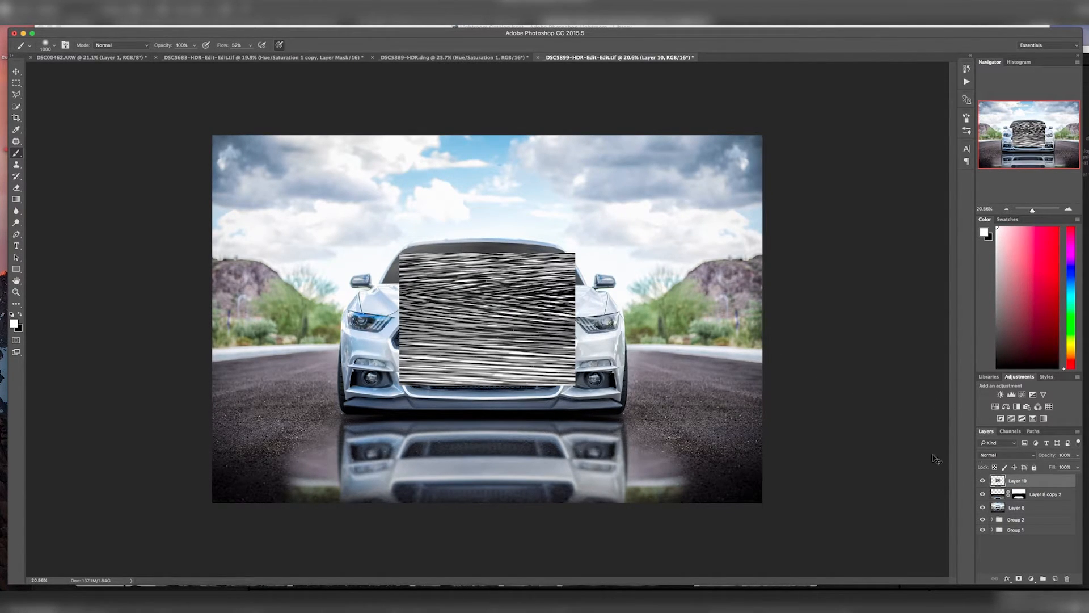
Select the Move tool to place the ripple texture over the road
left_click(16, 71)
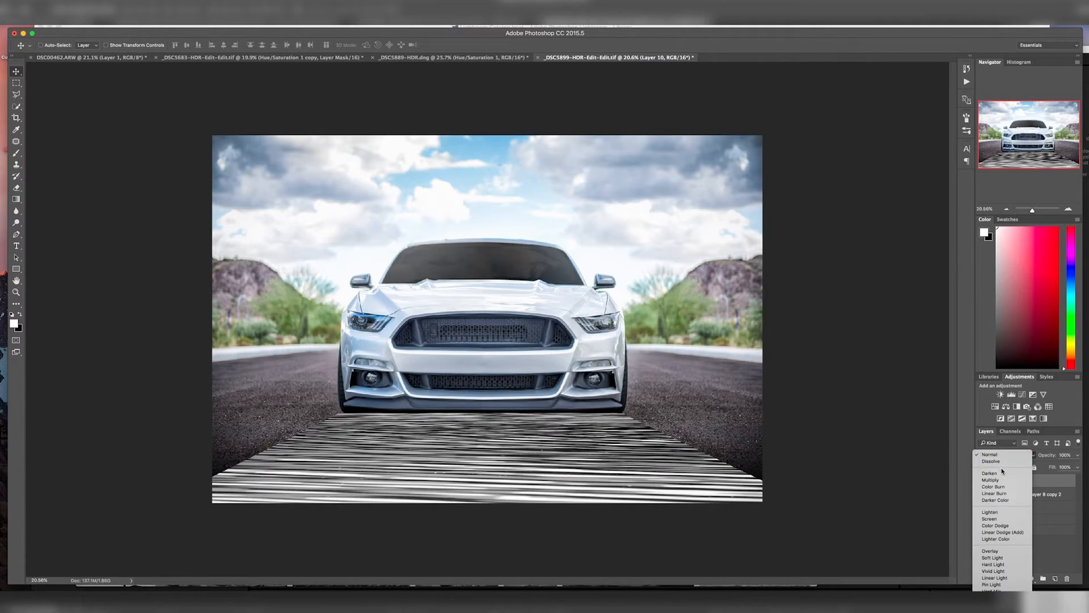
Set Layer 10 to Screen blend mode at 11% opacity
left_click(988, 518)
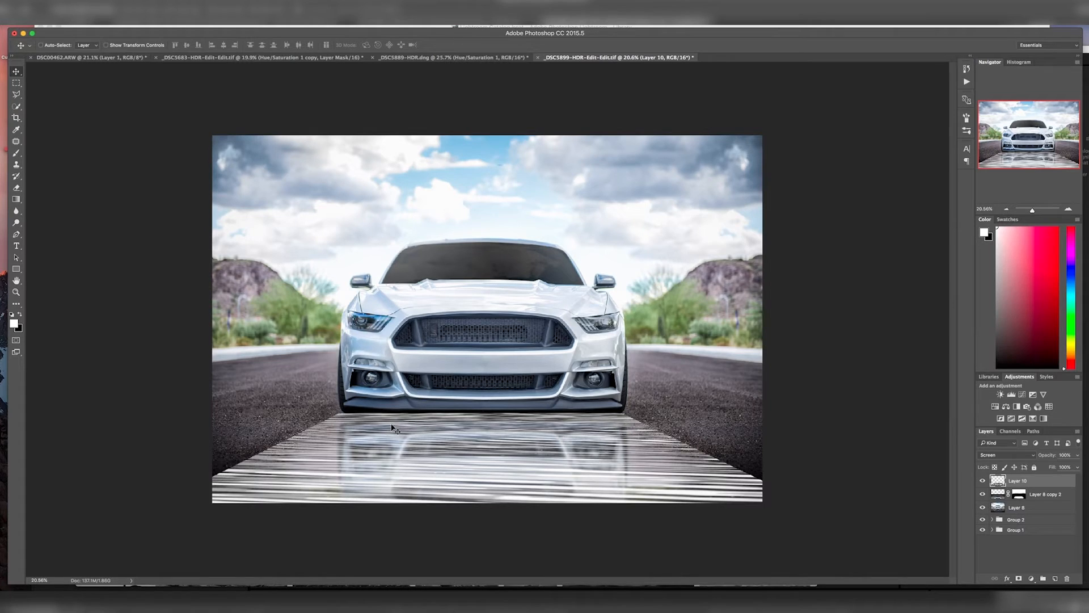
mouse_move(306, 470)
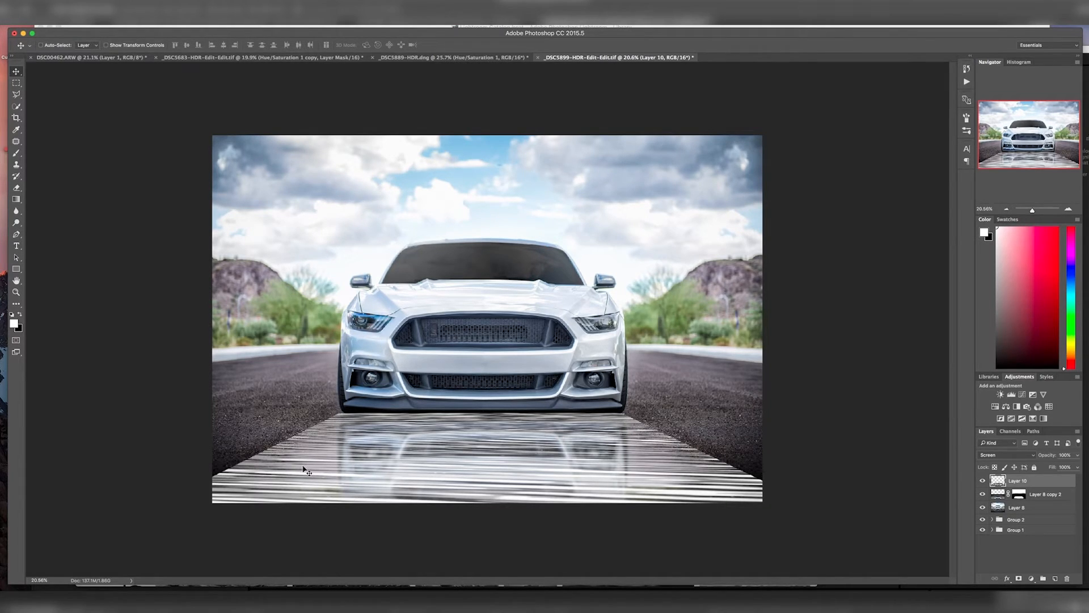
mouse_move(552, 475)
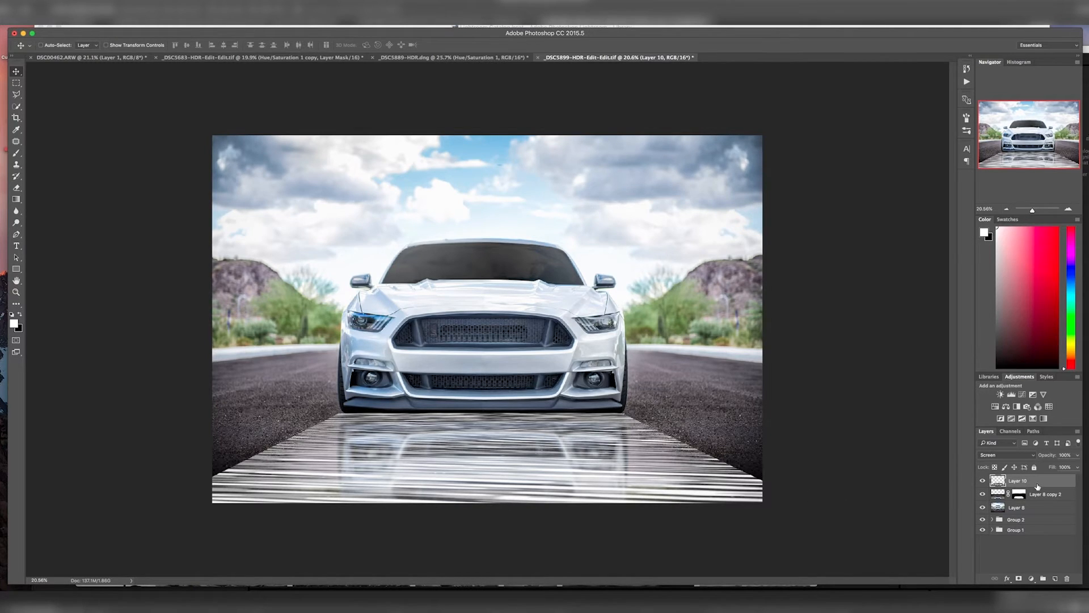
left_click(1058, 454)
type("38")
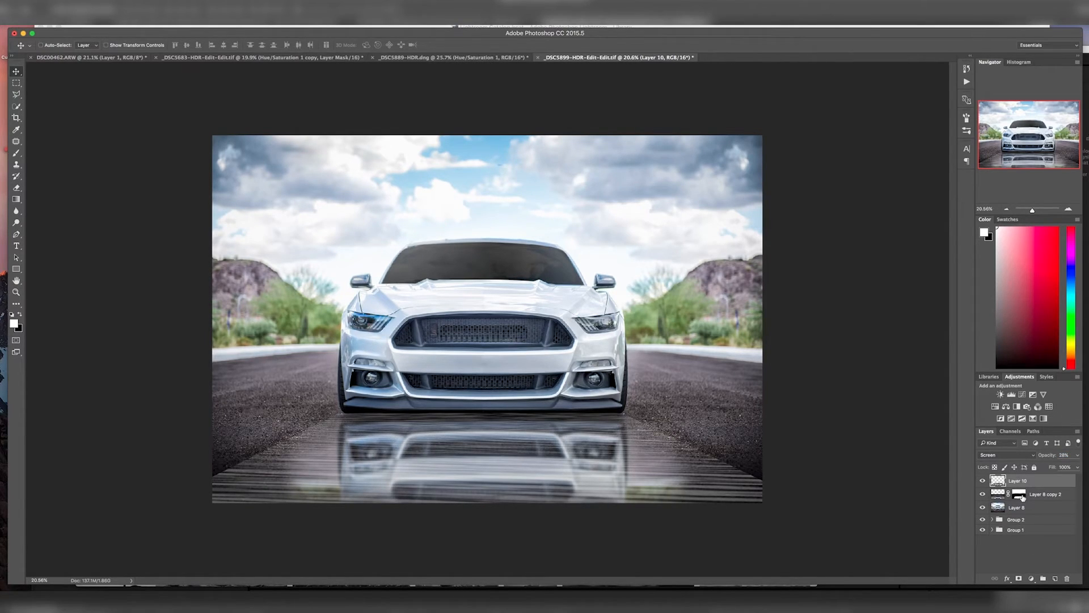
Copy Layer 8 copy 2's mask onto the ripple layer
left_click(1018, 494)
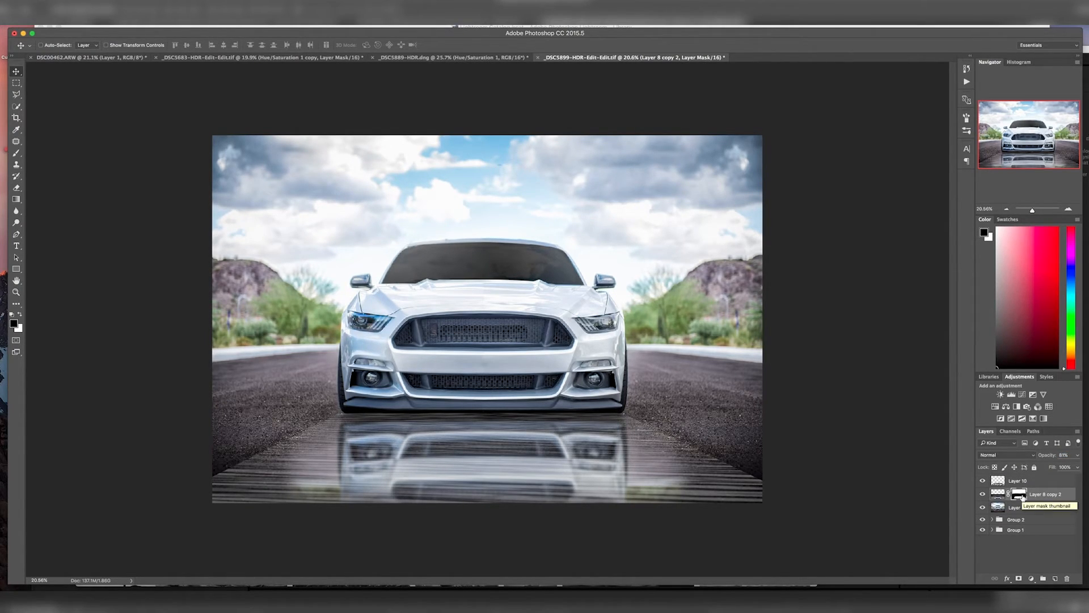
left_click(1021, 480)
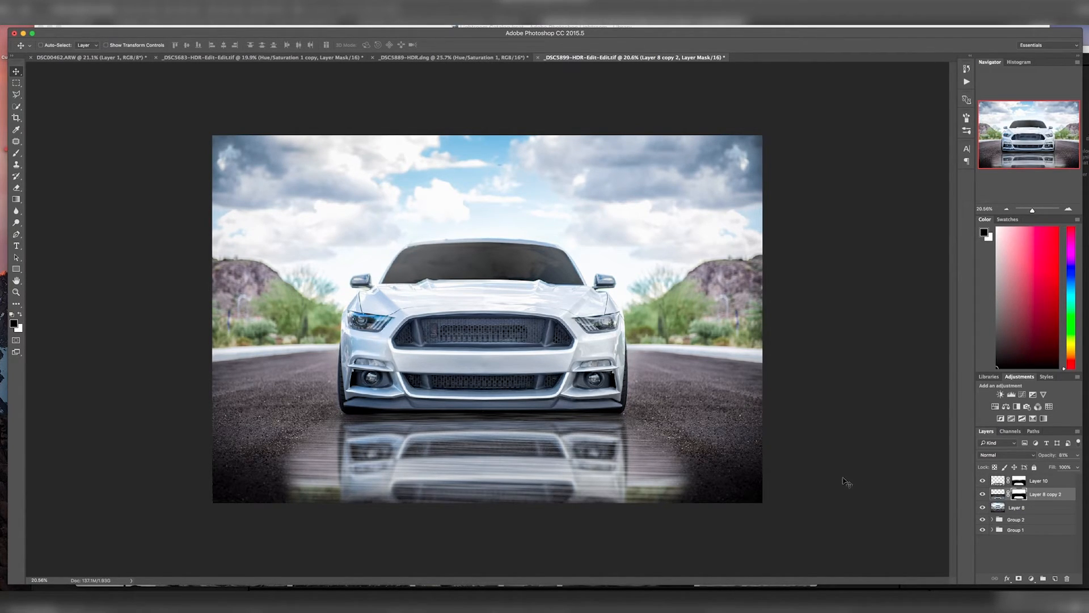
mouse_move(1069, 488)
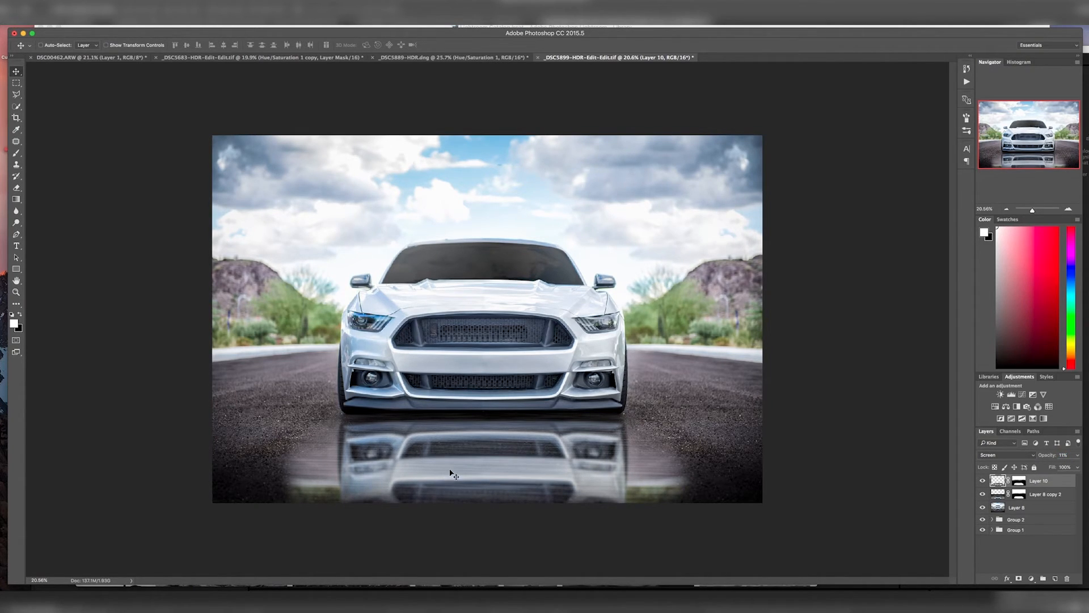
mouse_move(928, 450)
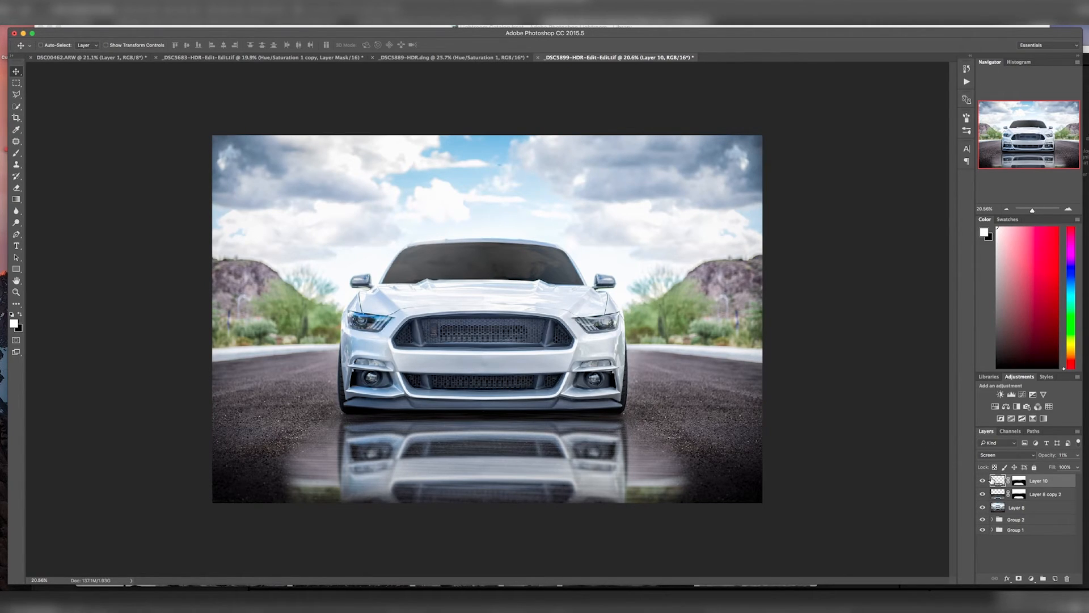
mouse_move(998, 480)
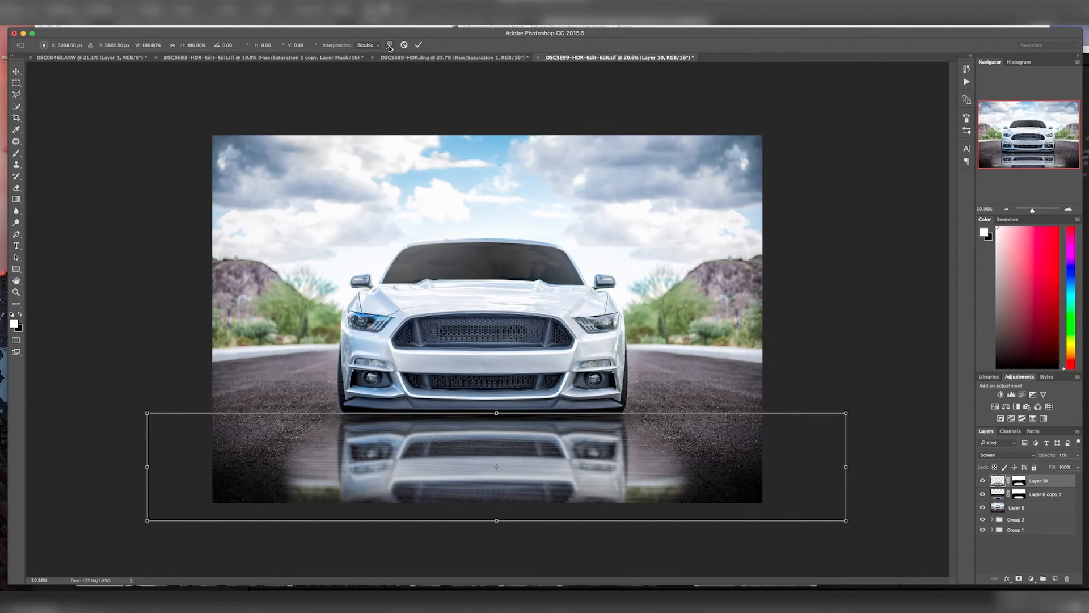
Warp the ripple layer into a curve and commit it
left_click(390, 44)
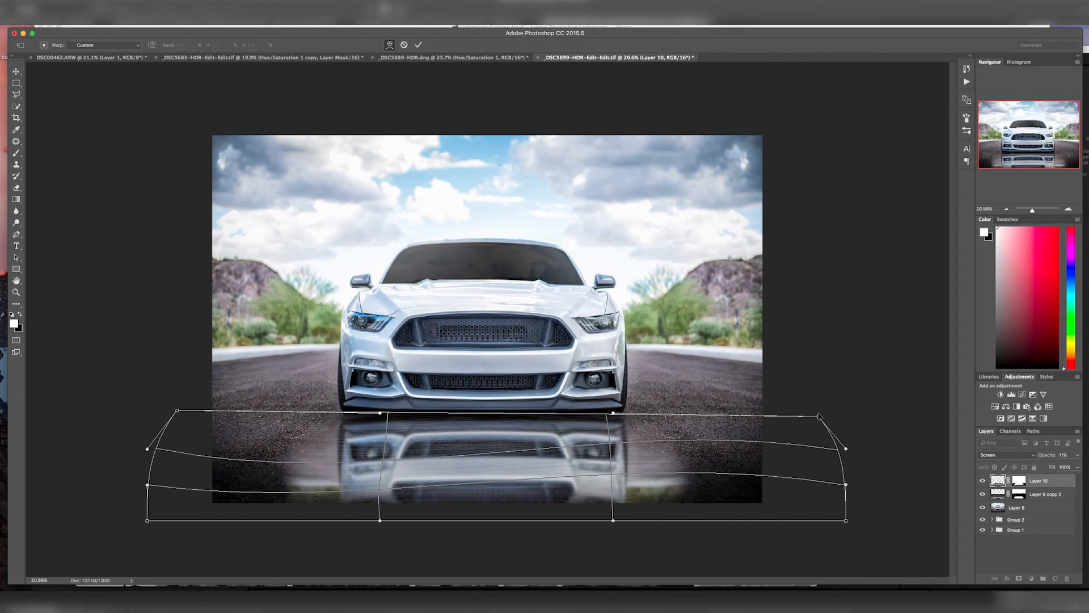
left_click(418, 44)
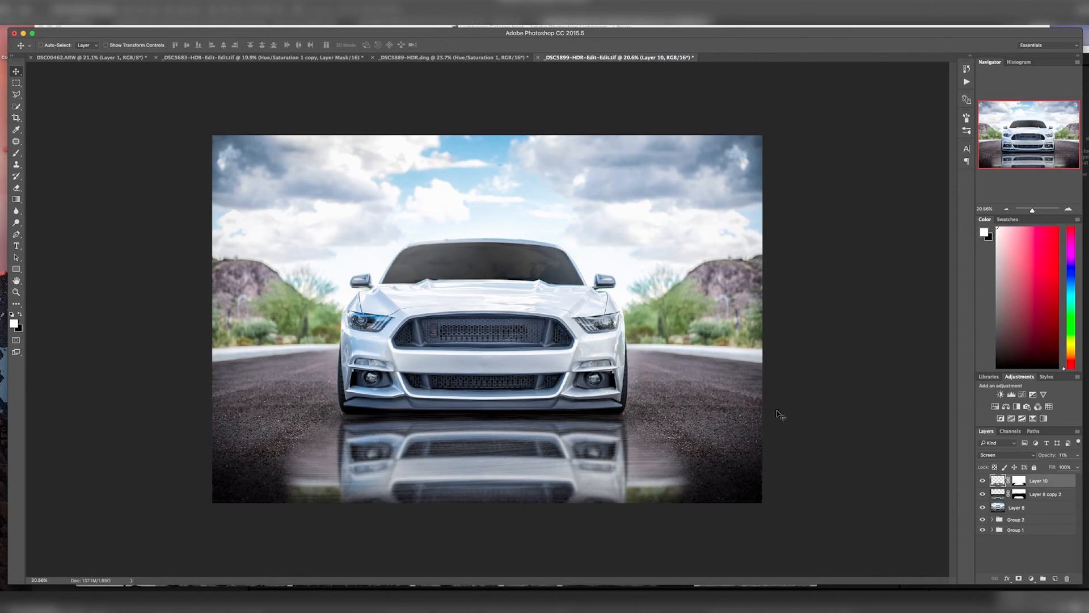
mouse_move(803, 422)
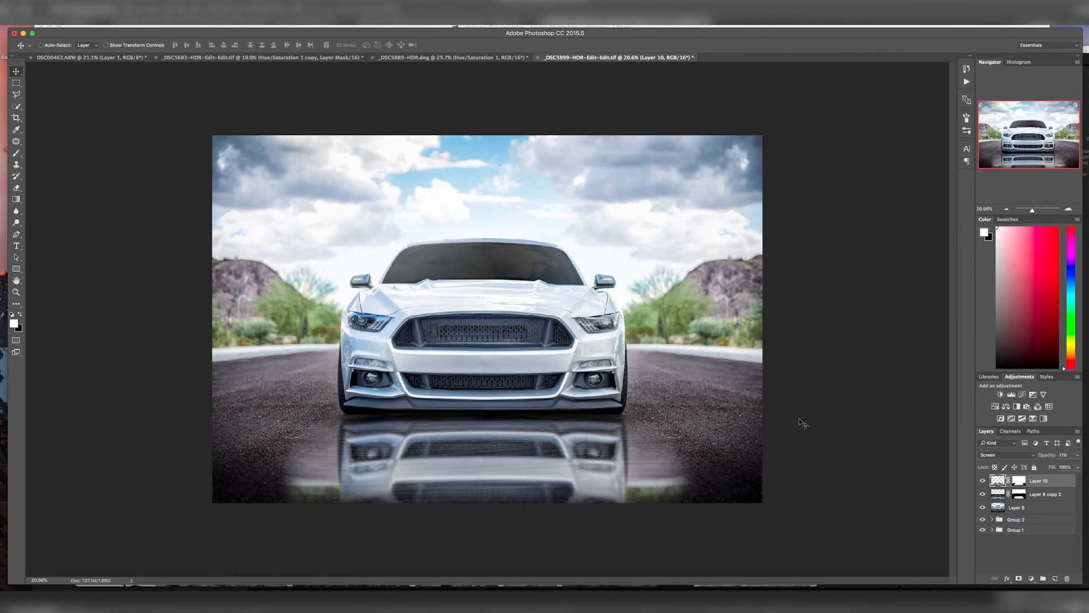